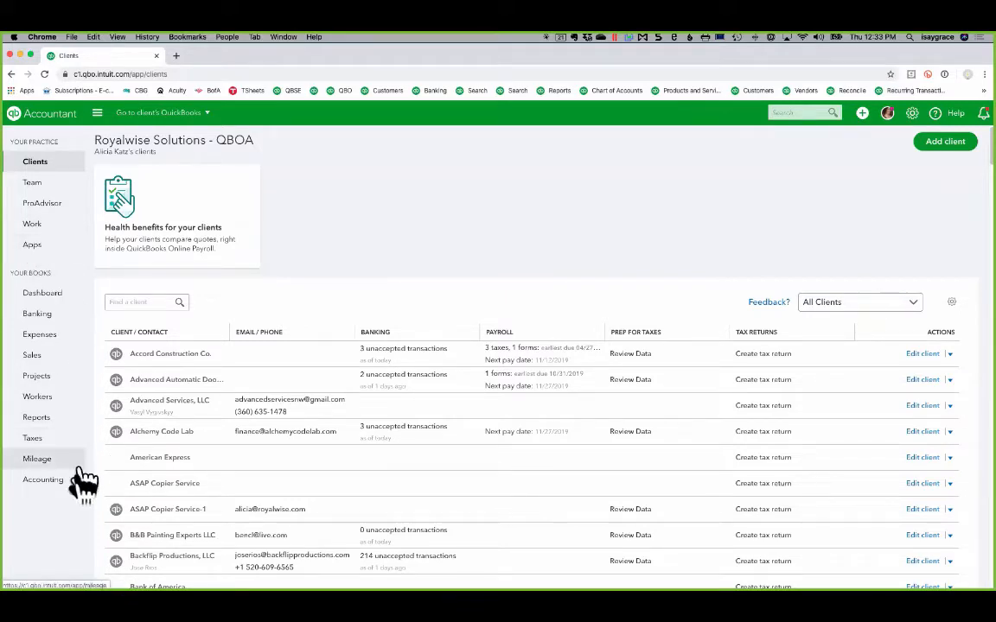
mouse_move(38, 519)
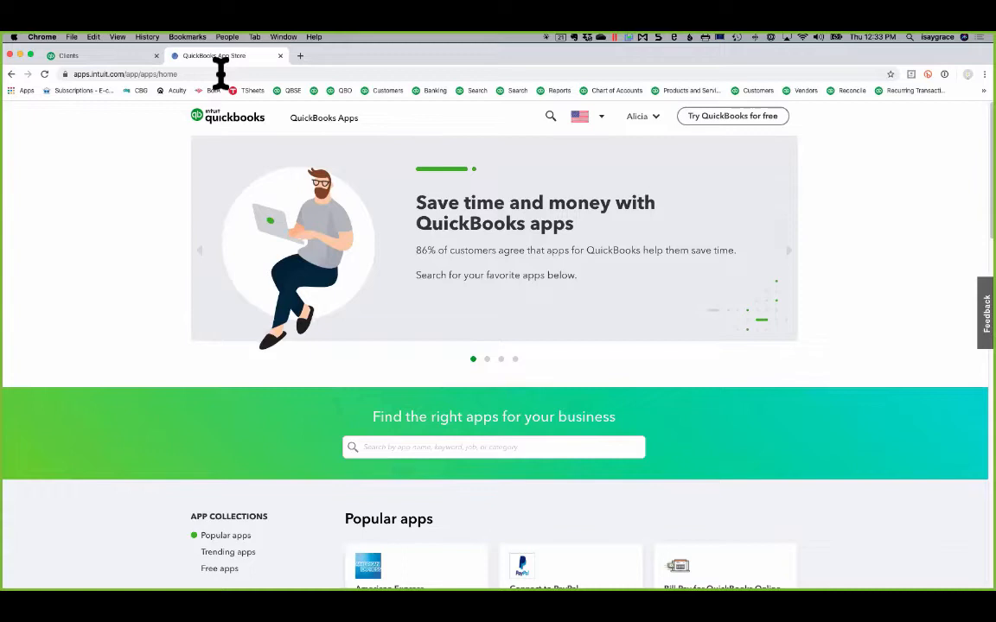
Step: Search the QuickBooks Apps store for 'rew' and open the Rewind Backups listing
click(495, 446)
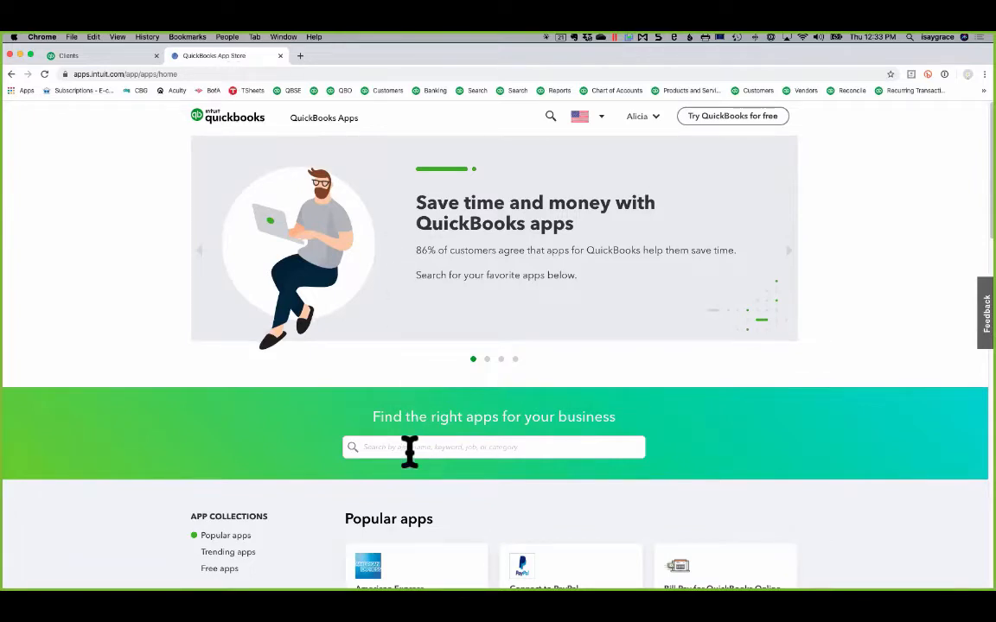
text(rew)
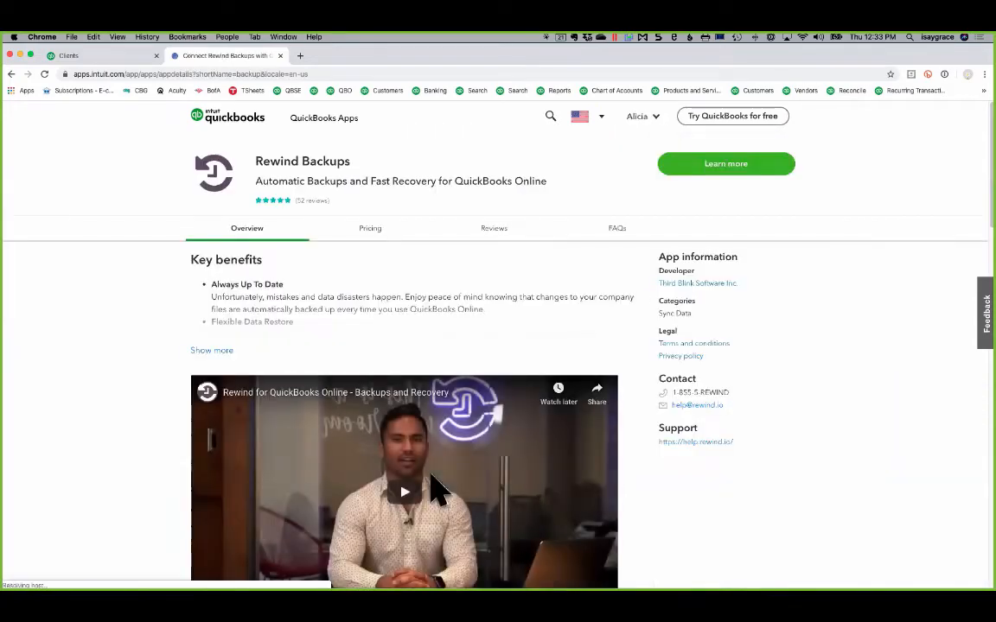
scroll(down, 3)
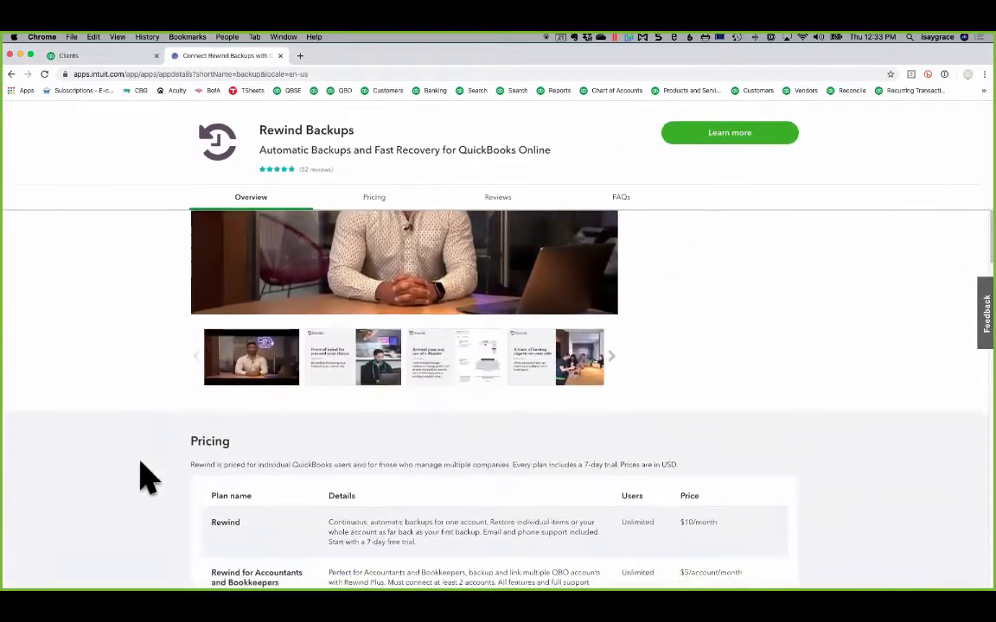
Step: Review the Rewind Backups customer reviews, pricing plans and overview
click(498, 197)
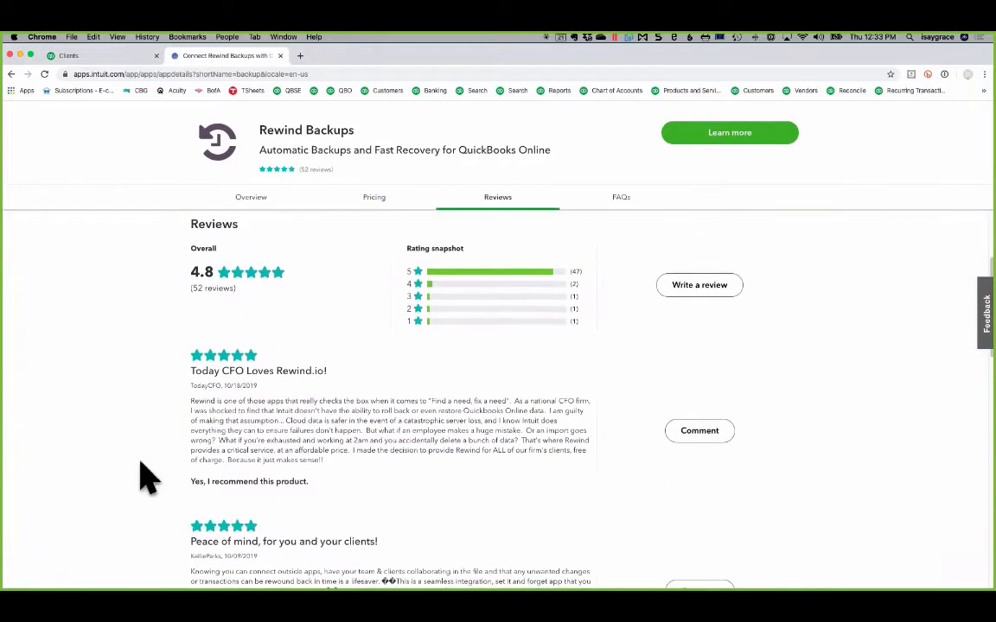
click(373, 197)
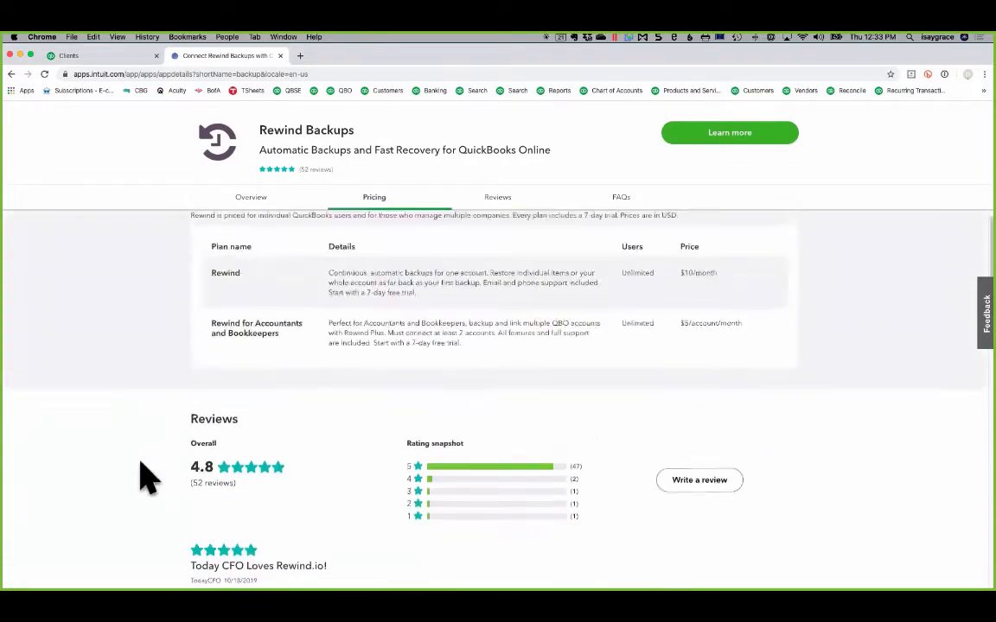
click(251, 198)
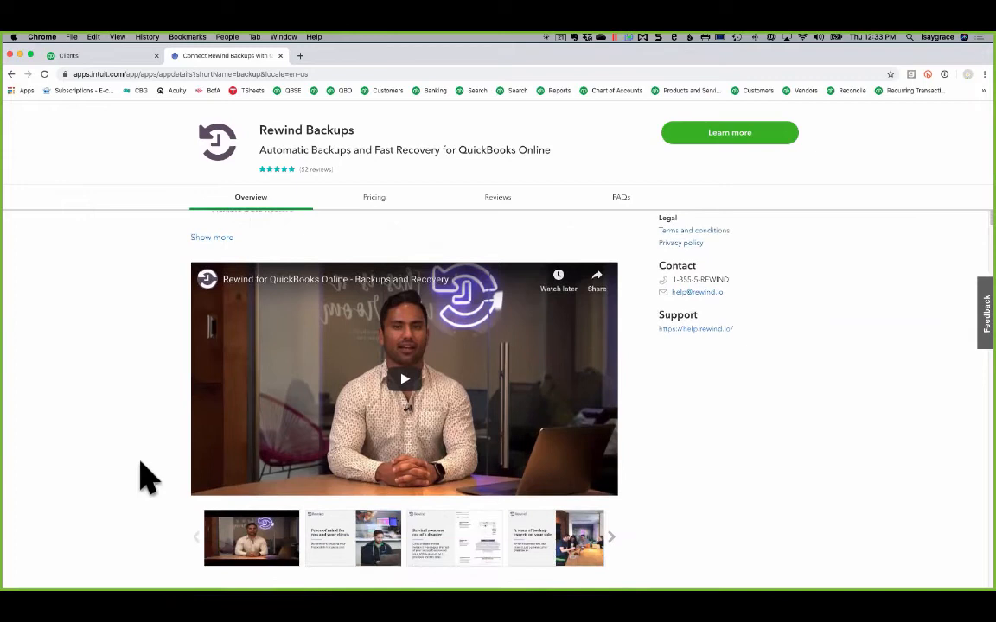
click(373, 197)
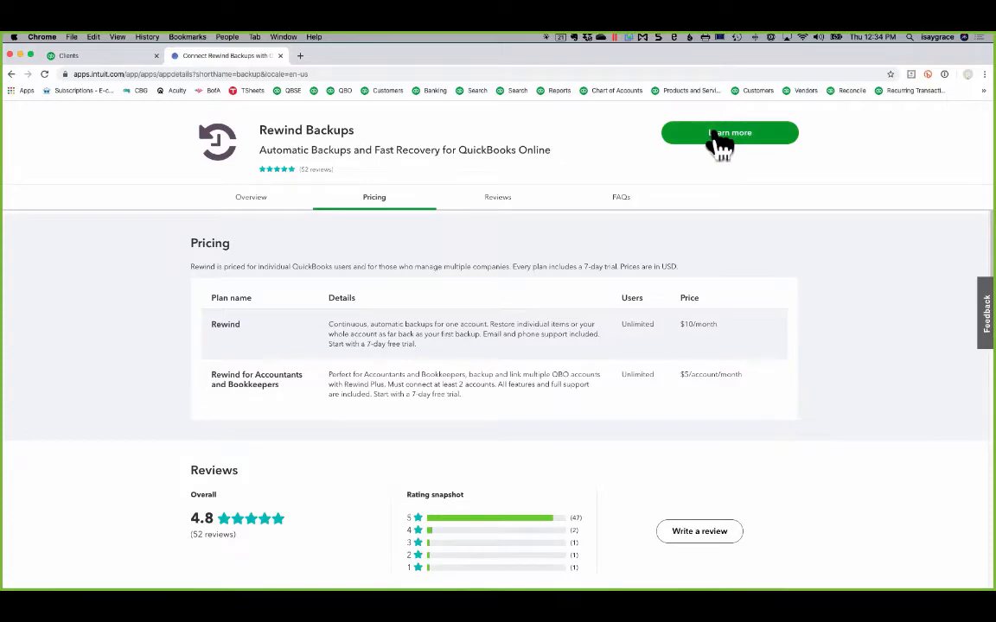
Step: Go to rewind.io, start getting set up and look at the new-account form
click(730, 131)
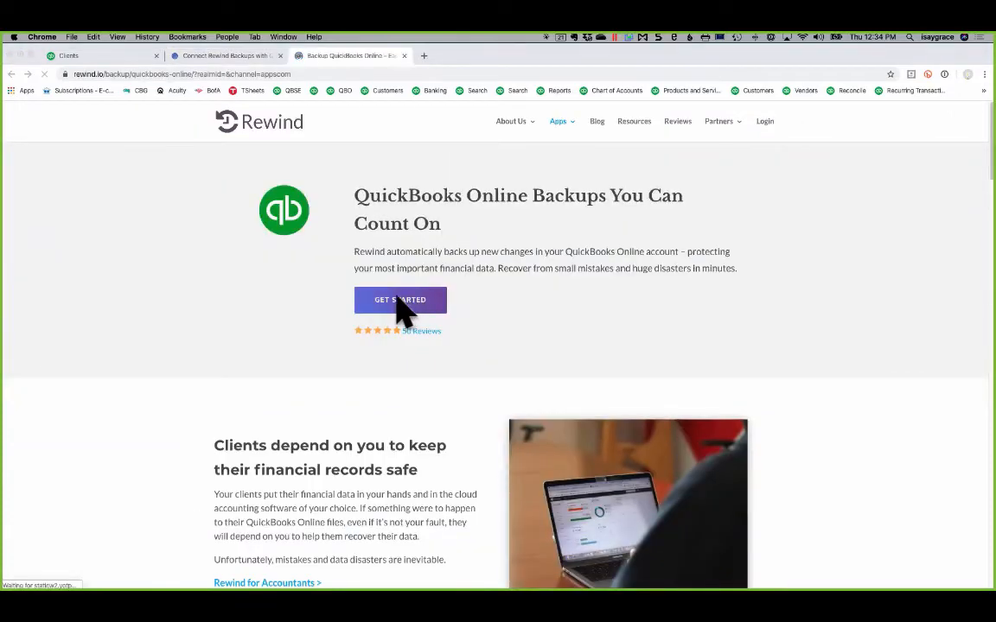
click(400, 301)
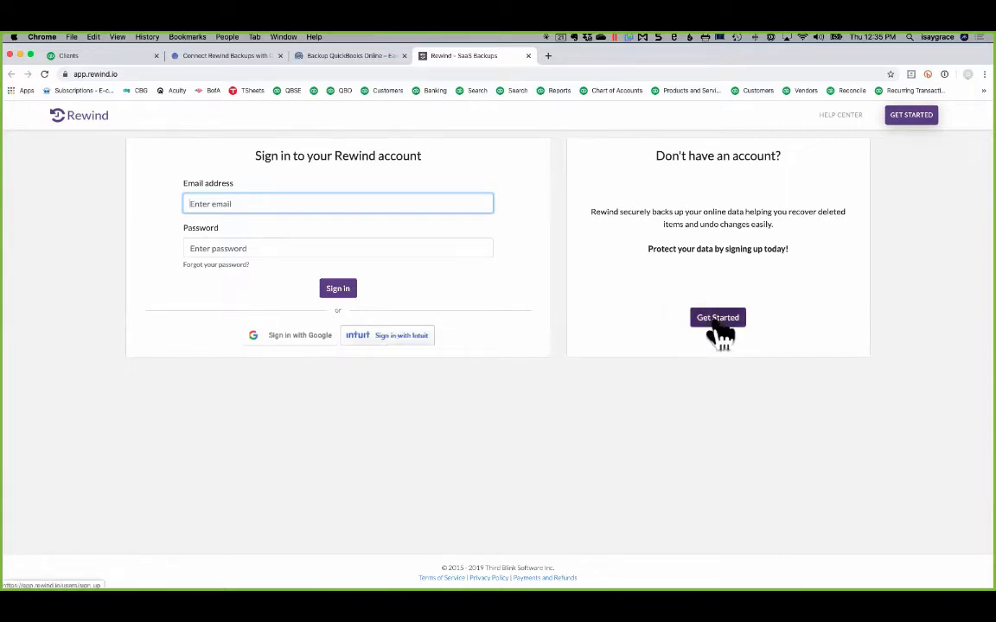
click(717, 318)
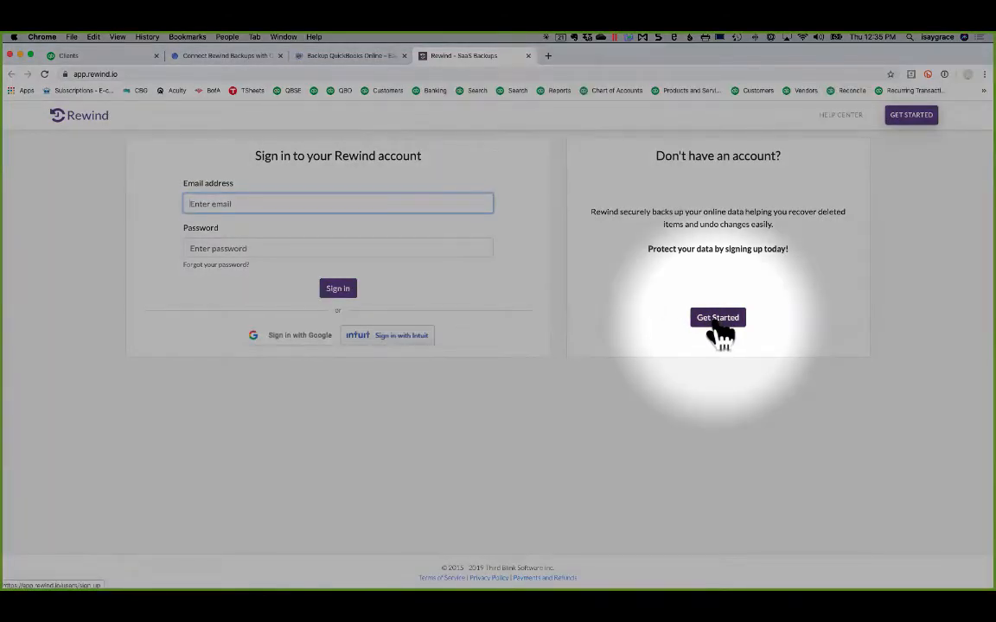
click(718, 318)
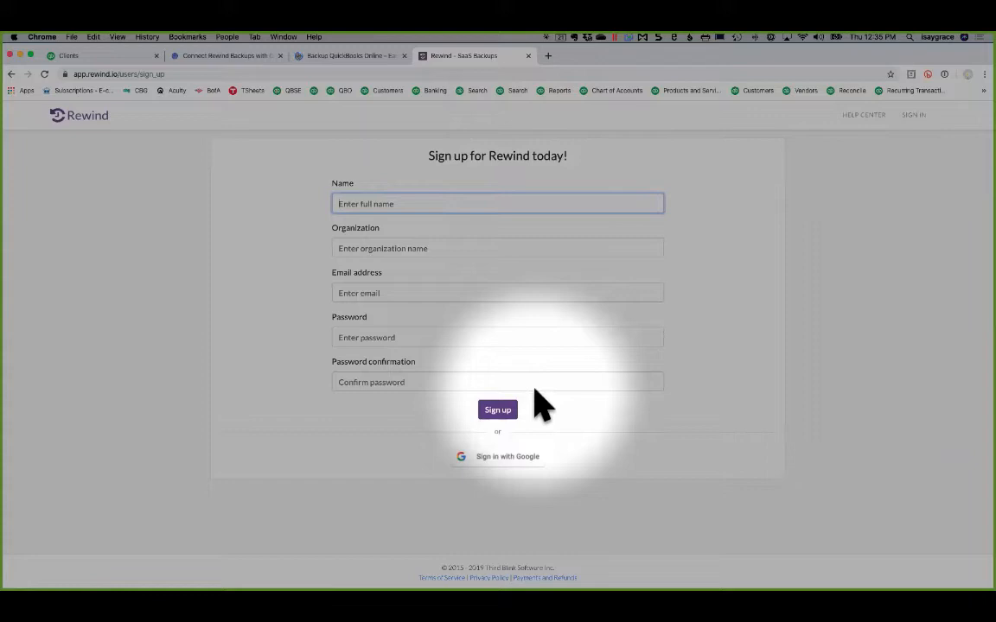
Step: Return to the sign-in page and sign in with the Intuit account
click(346, 56)
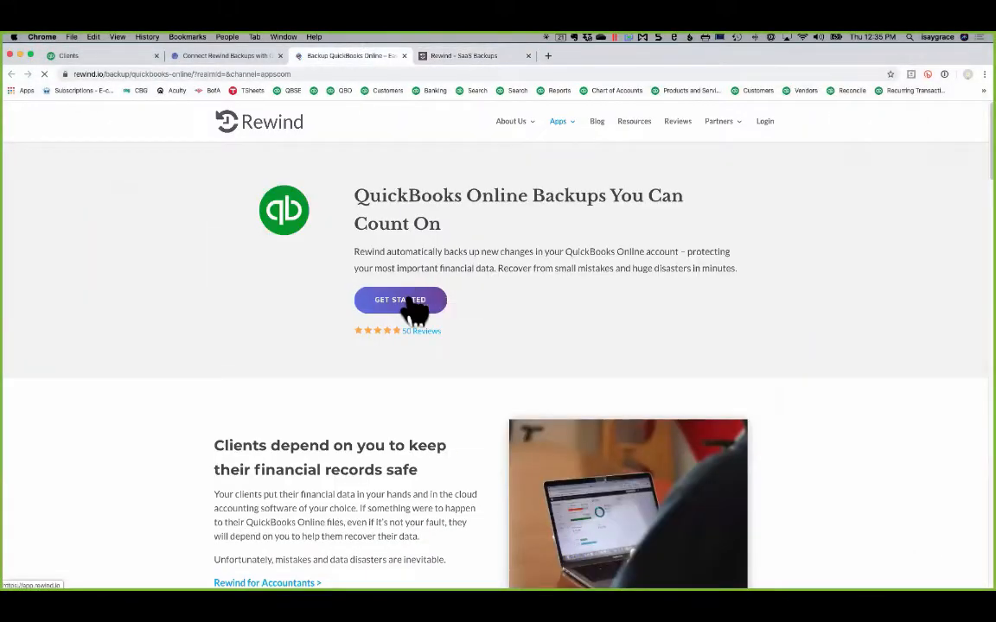
click(401, 301)
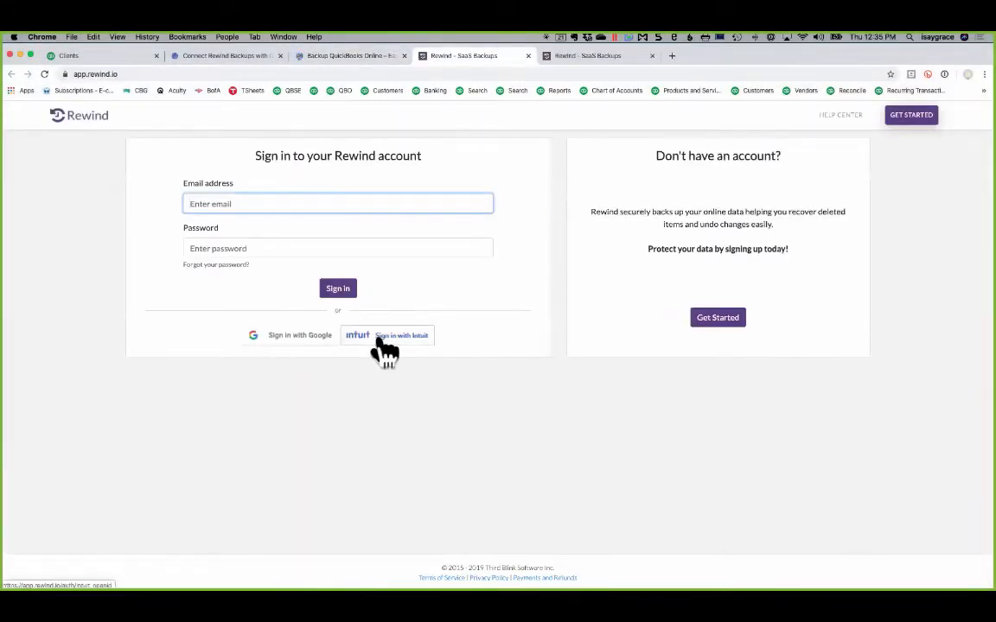
click(401, 335)
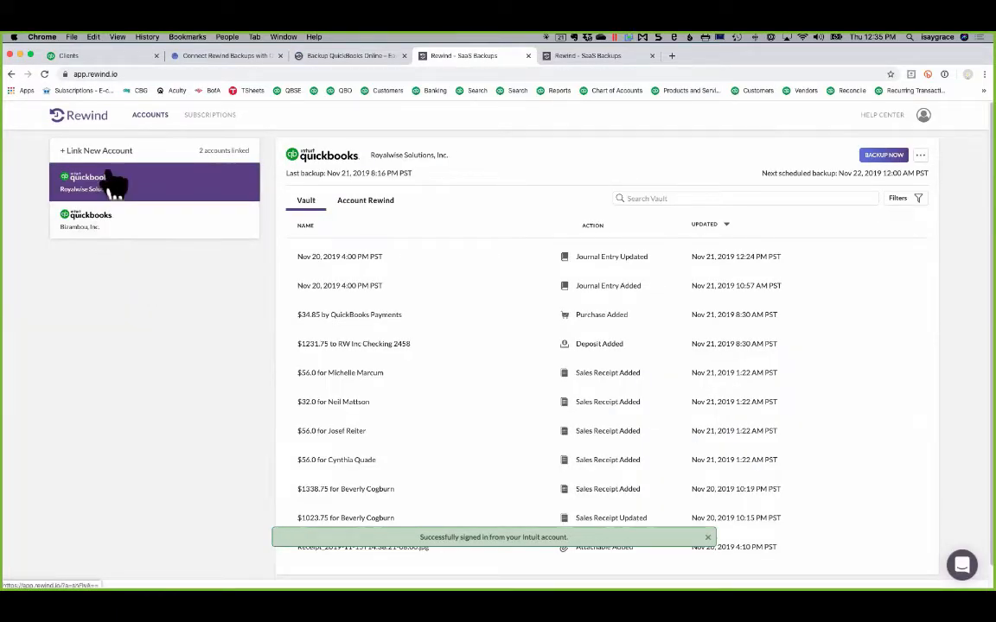
mouse_move(104, 159)
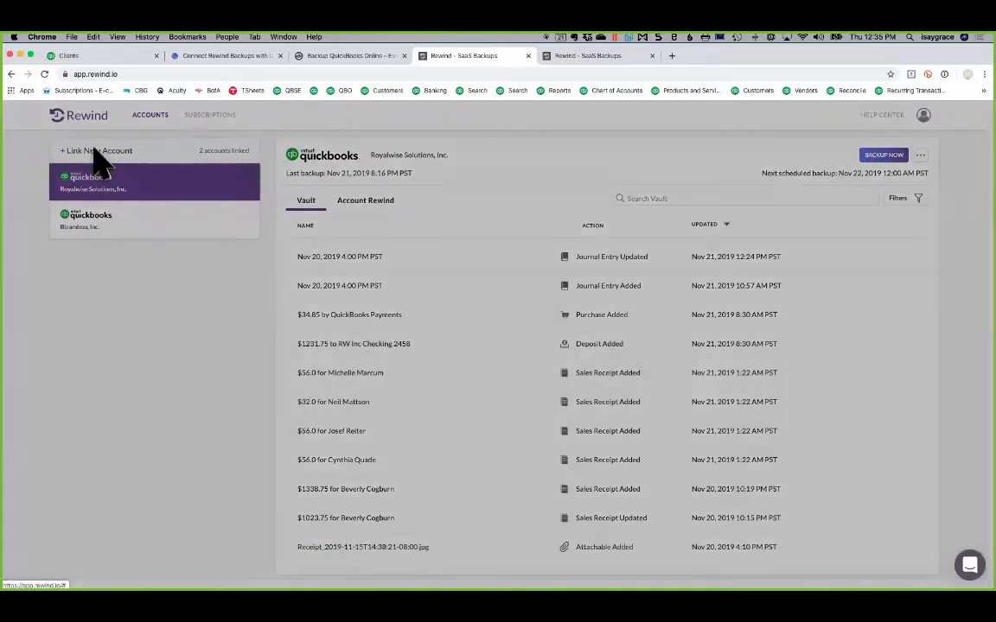
click(96, 151)
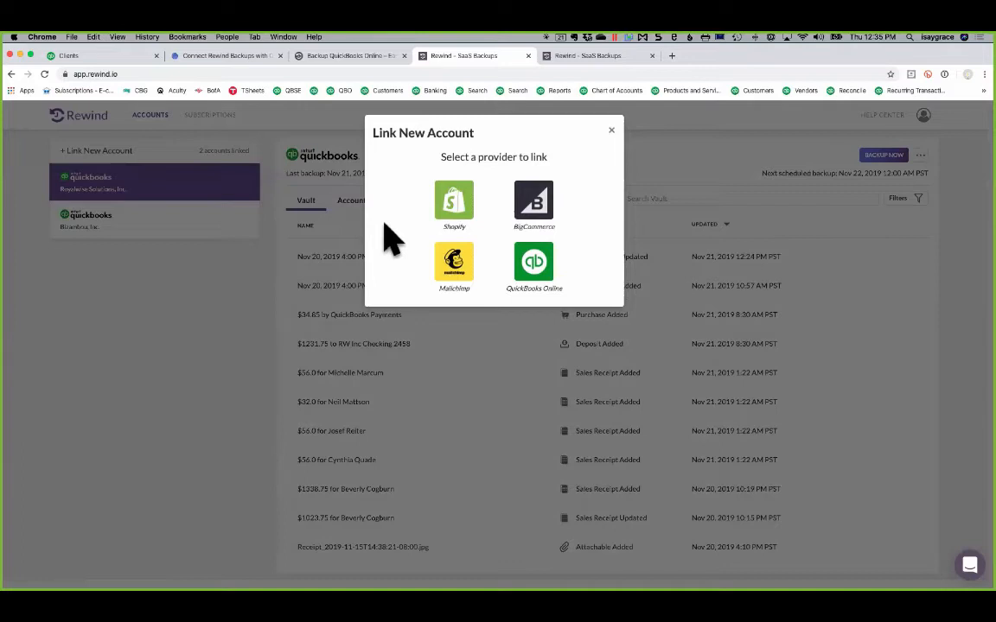
mouse_move(532, 263)
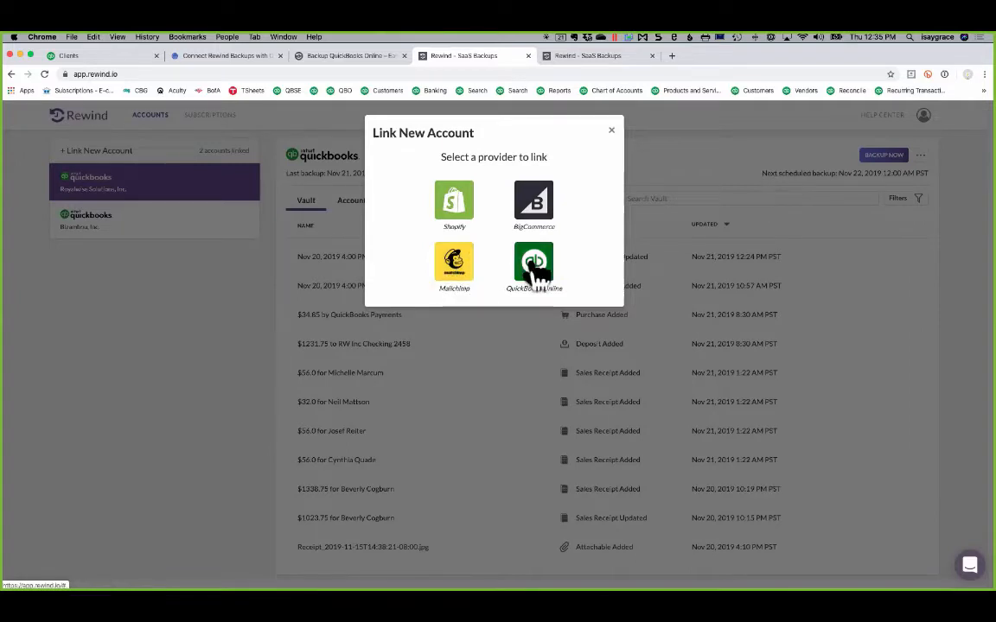
click(532, 266)
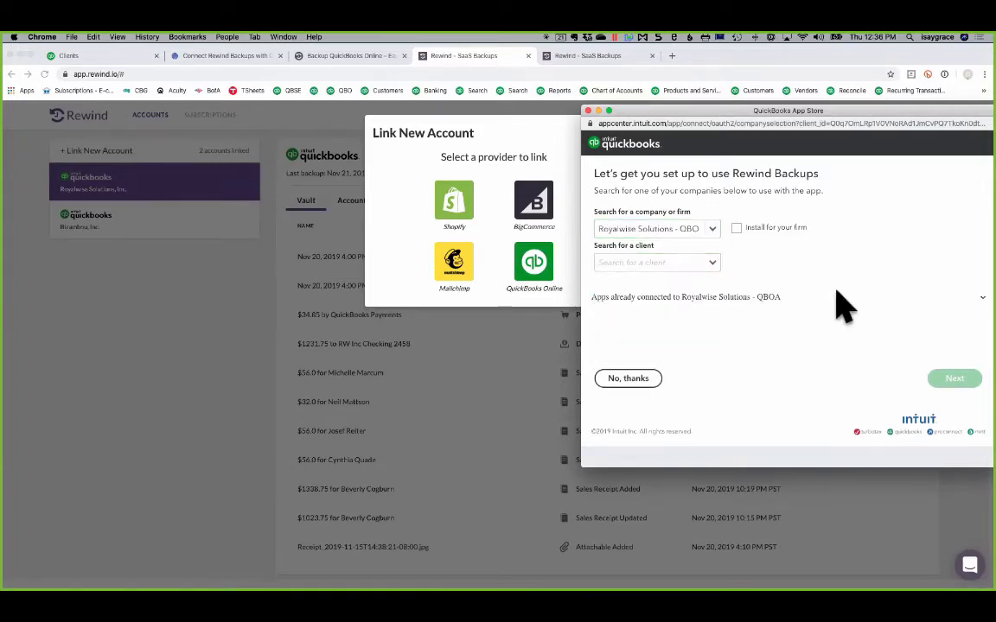
click(627, 377)
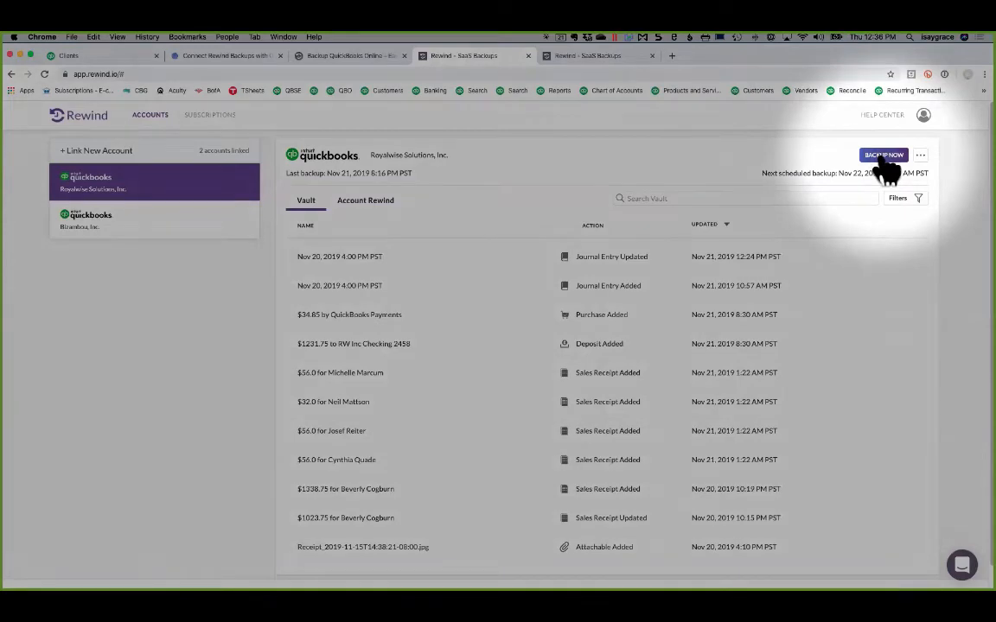
Step: Run Backup Now for Royalwise Solutions, Inc. and browse the vault's backed-up transactions
click(883, 156)
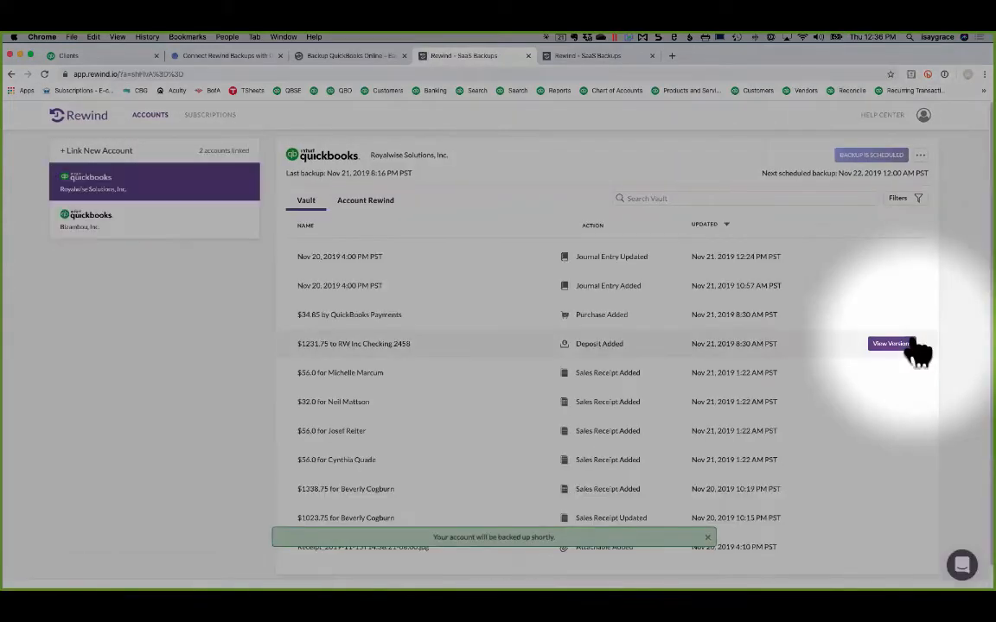
mouse_move(907, 357)
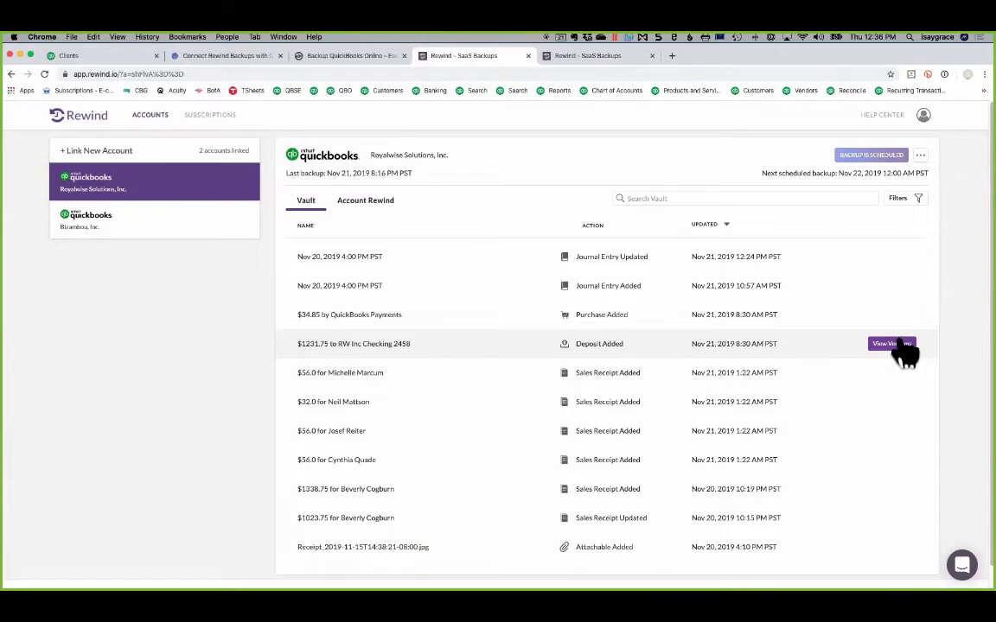
mouse_move(339, 354)
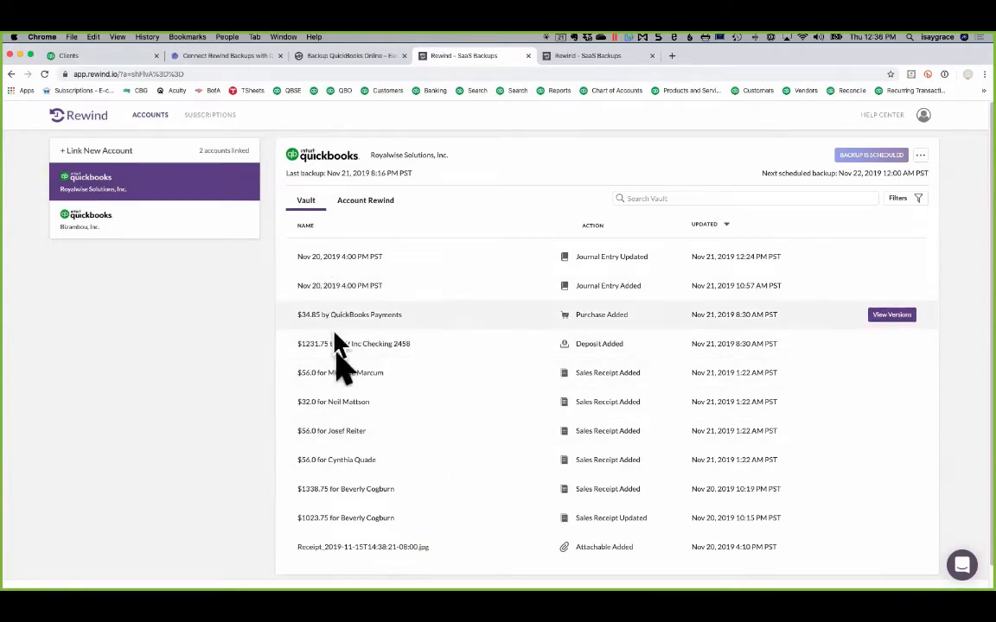
scroll(down, 3)
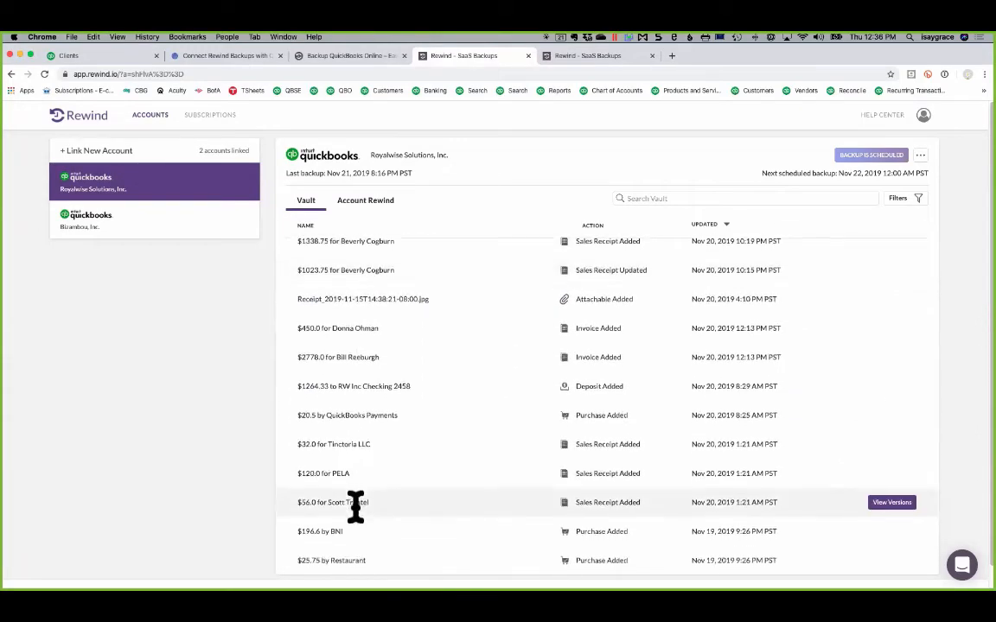
scroll(down, 3)
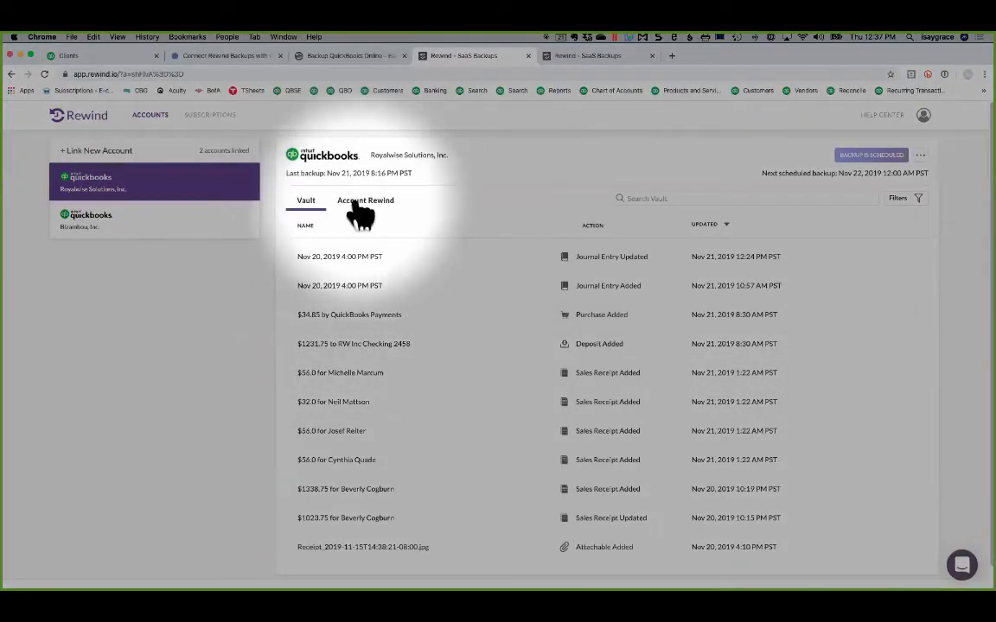
Step: In Account Rewind, try Items only, then settle on rewinding All Item Types
click(367, 201)
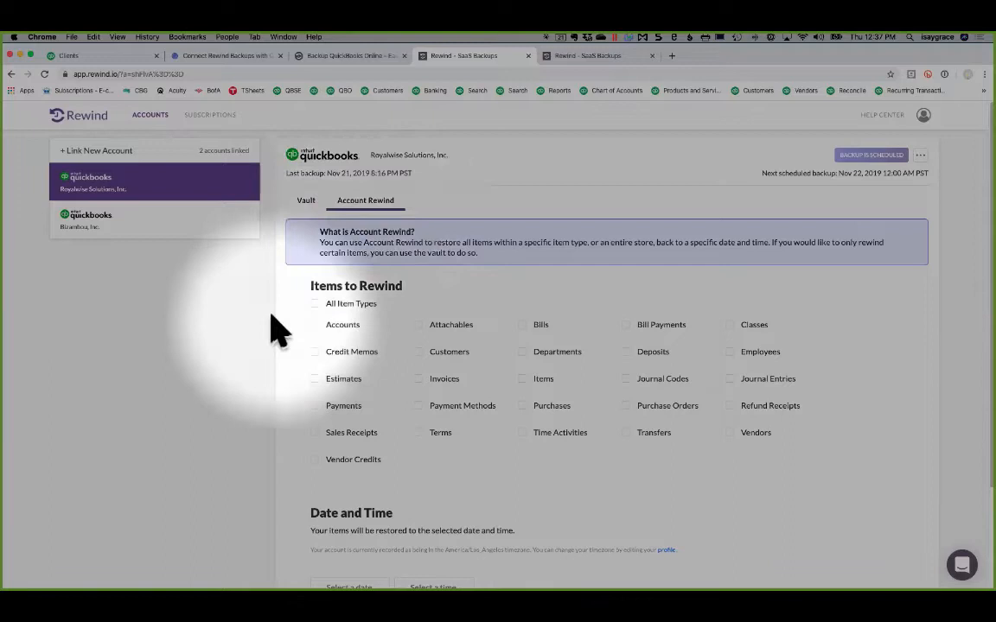
click(315, 304)
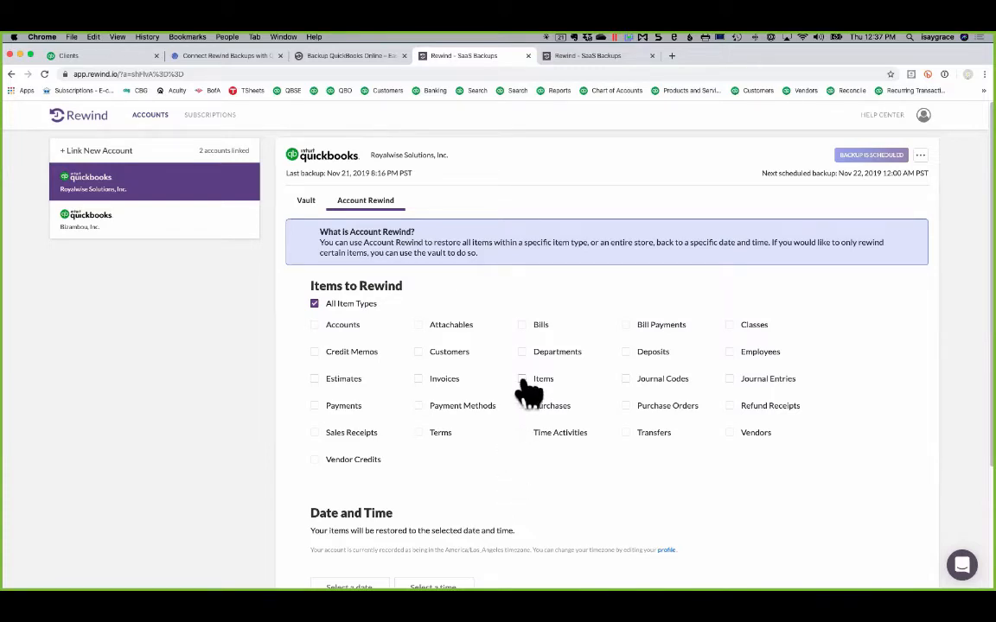
click(522, 378)
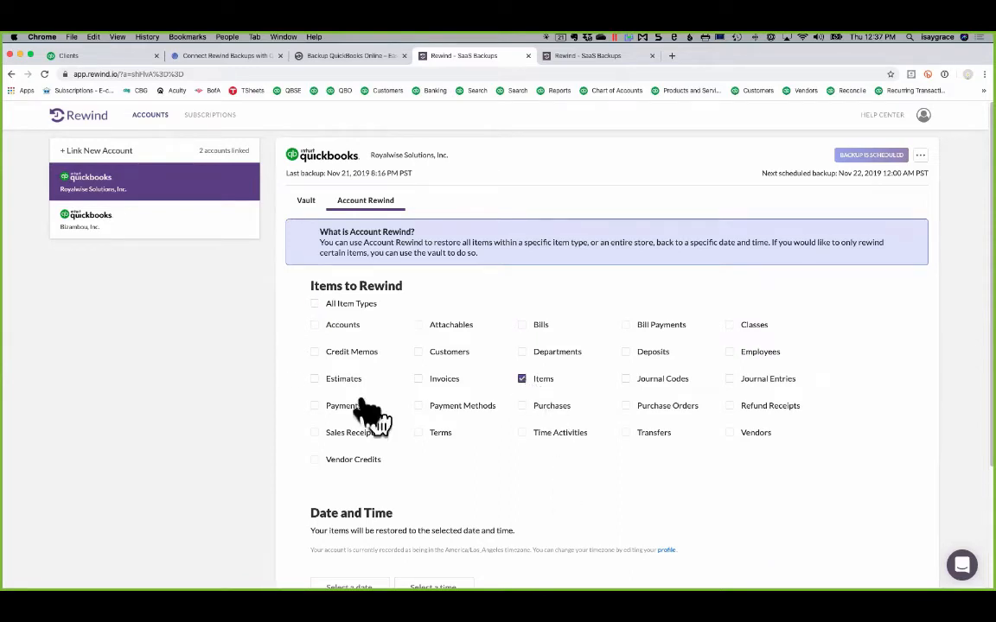
click(315, 304)
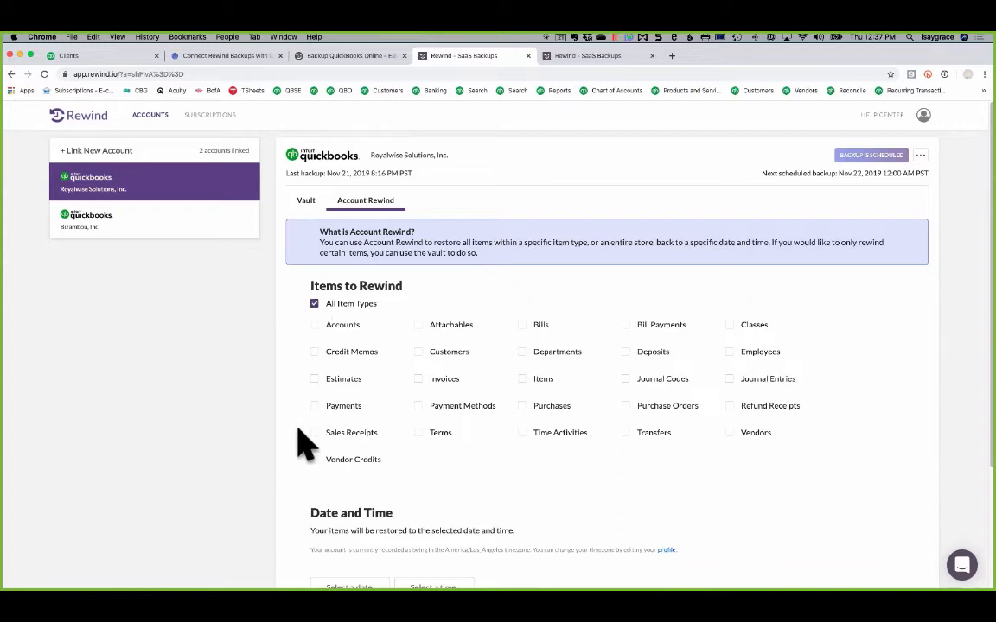
scroll(down, 3)
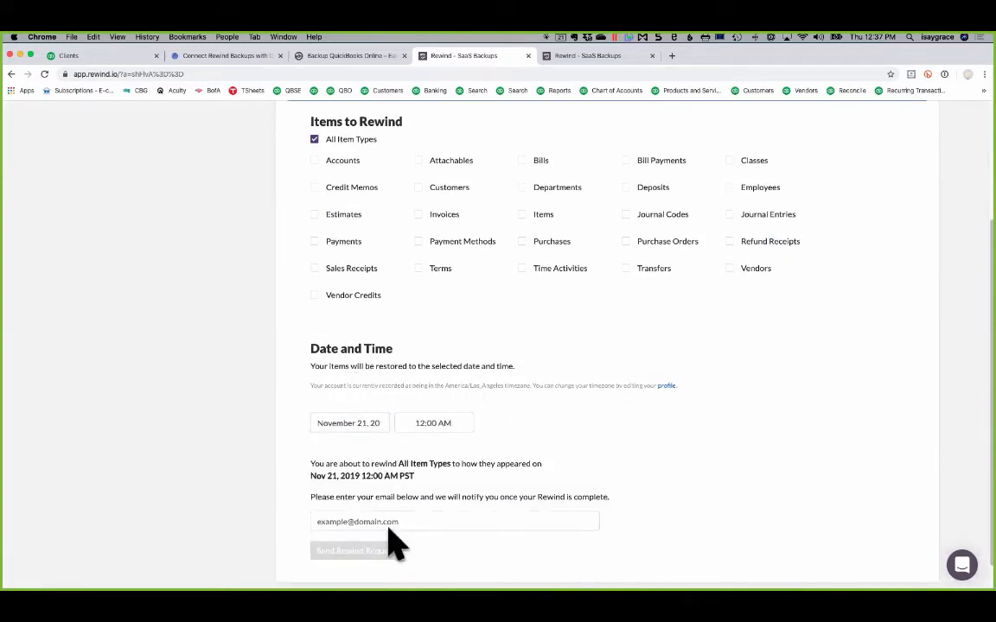
mouse_move(458, 480)
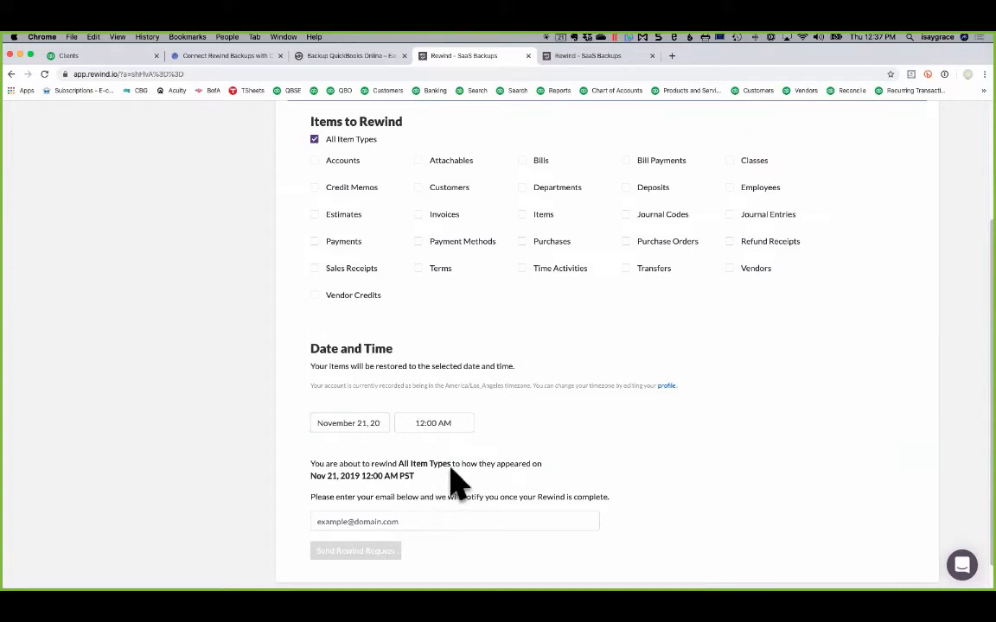
Step: Set the rewind time to 12:30 PM and move to the notification email field
click(432, 421)
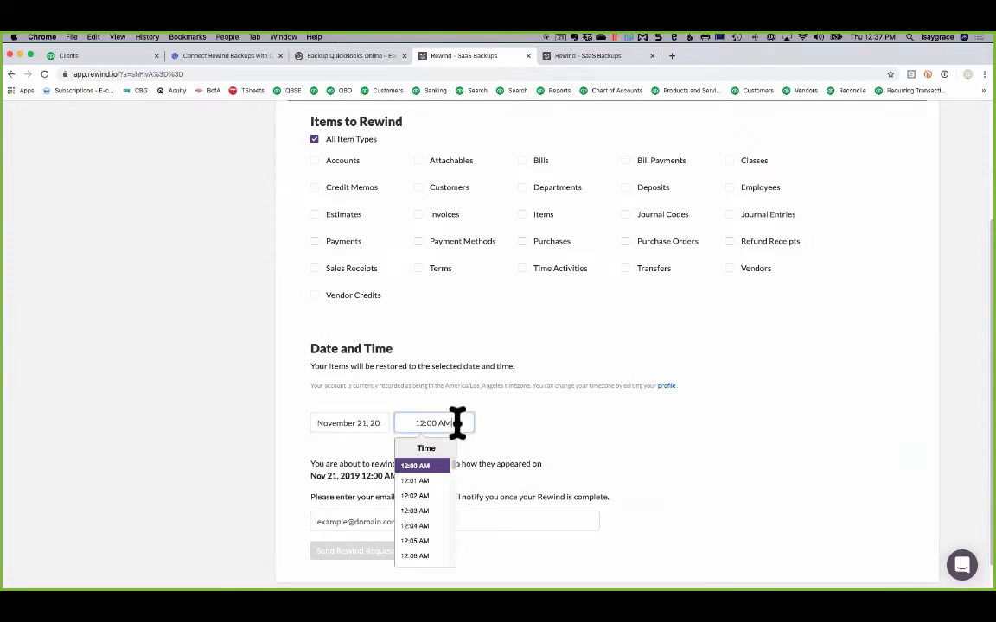
scroll(down, 3)
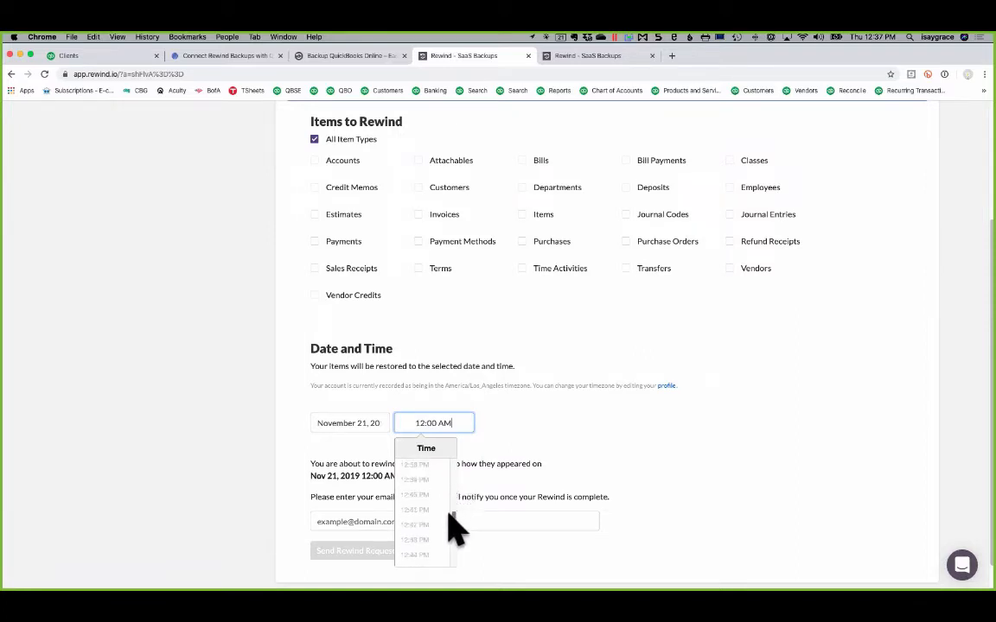
scroll(down, 3)
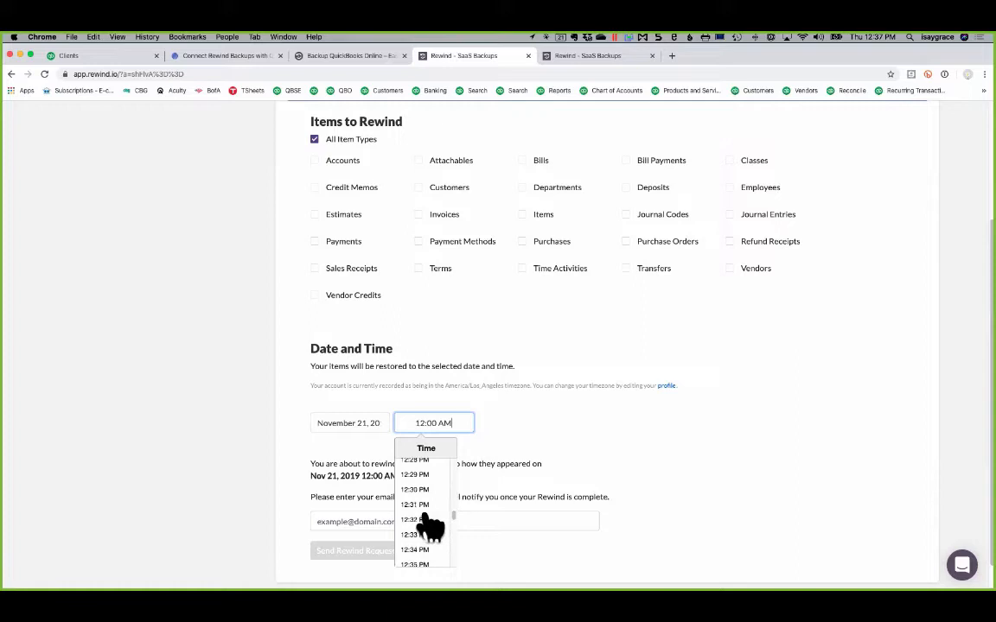
click(414, 489)
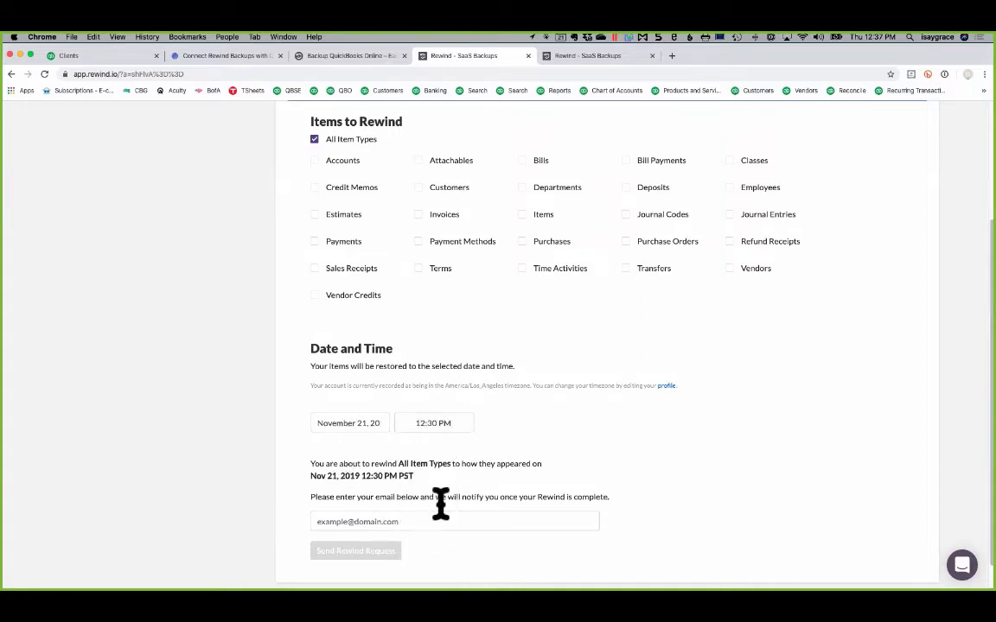
click(453, 522)
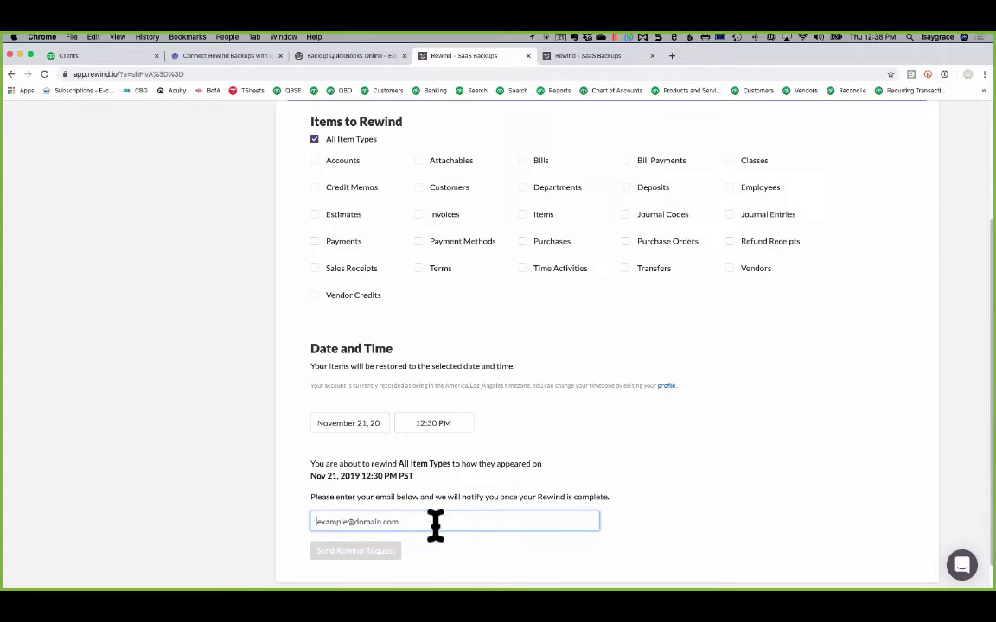
mouse_move(567, 570)
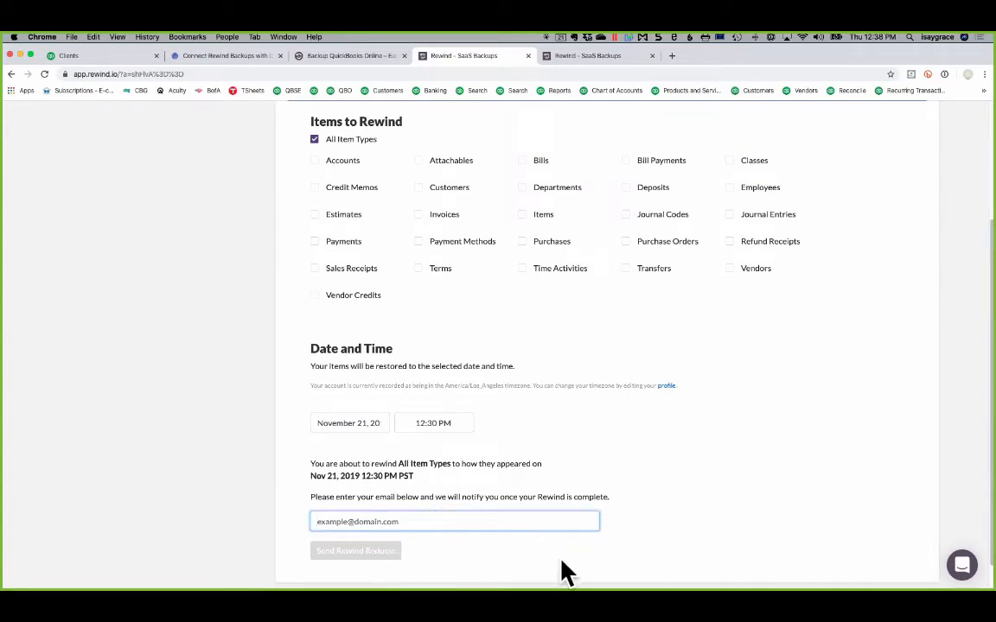
click(455, 522)
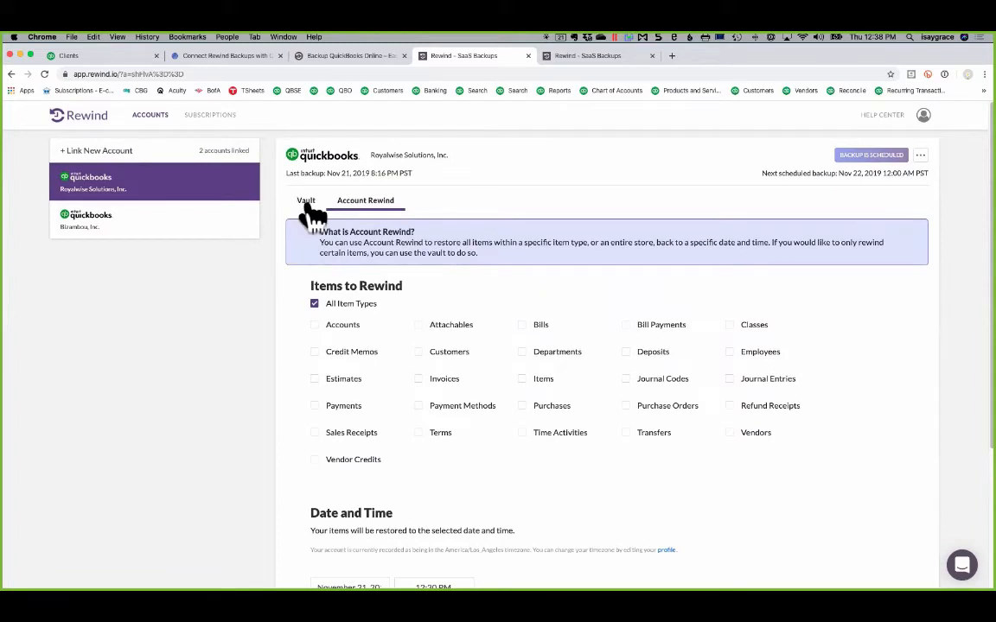
Step: Return to the Vault and reveal View Versions on the Journal Entry Updated row
click(304, 201)
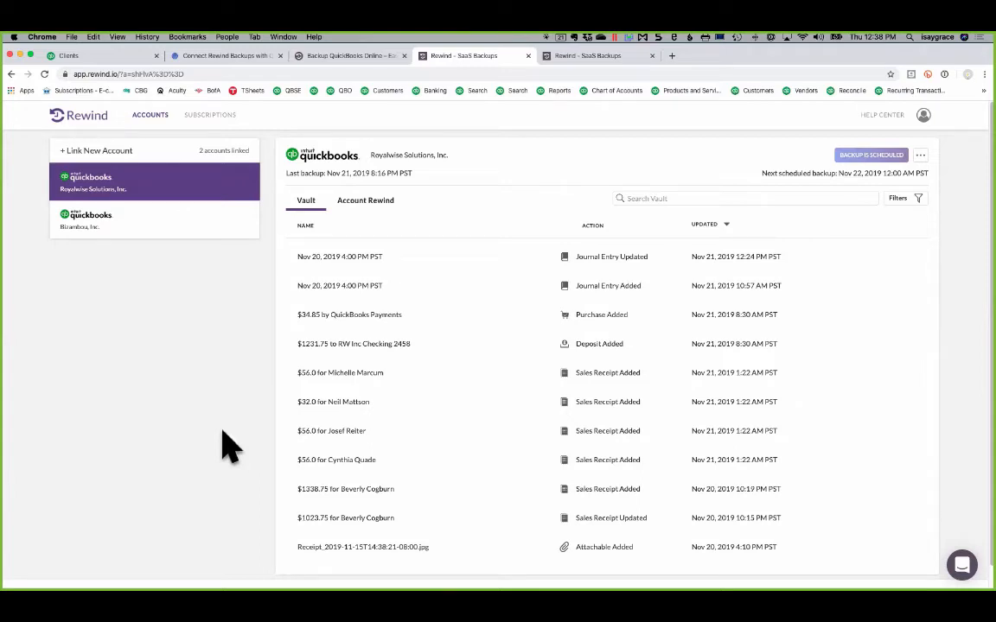
mouse_move(354, 263)
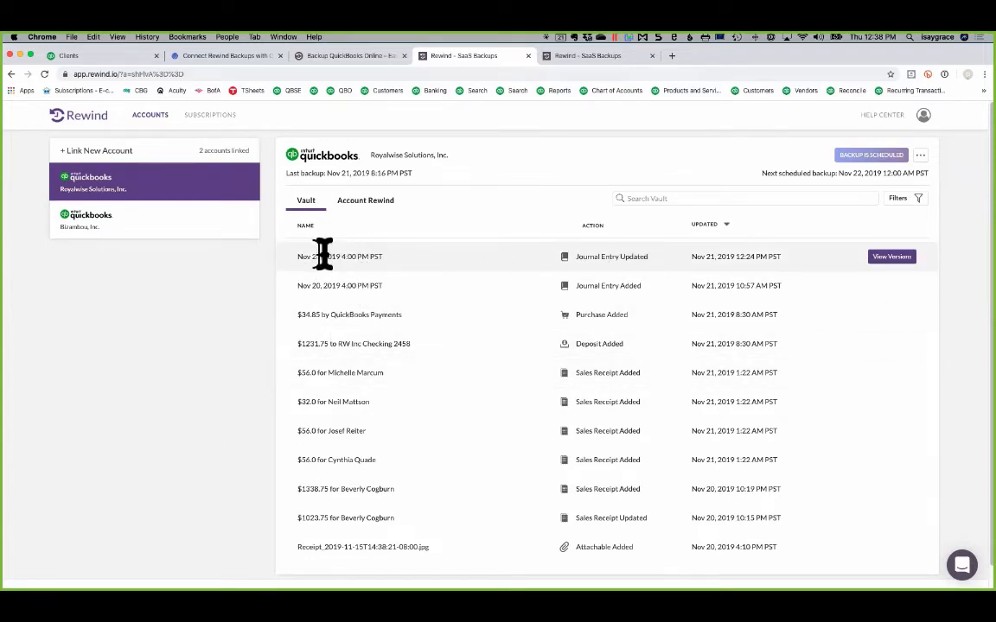
mouse_move(619, 259)
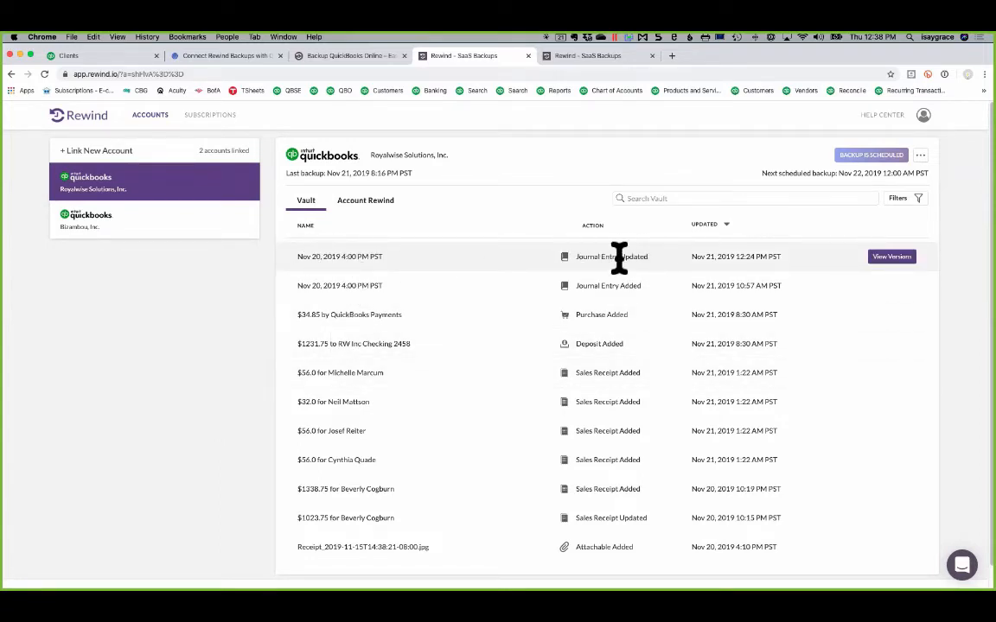
mouse_move(892, 256)
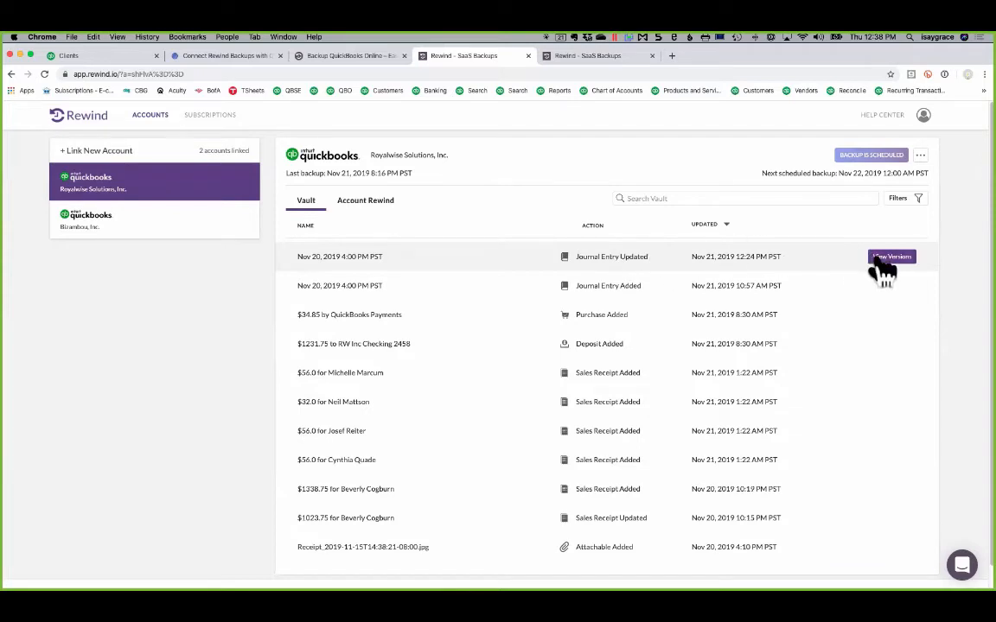
mouse_move(782, 266)
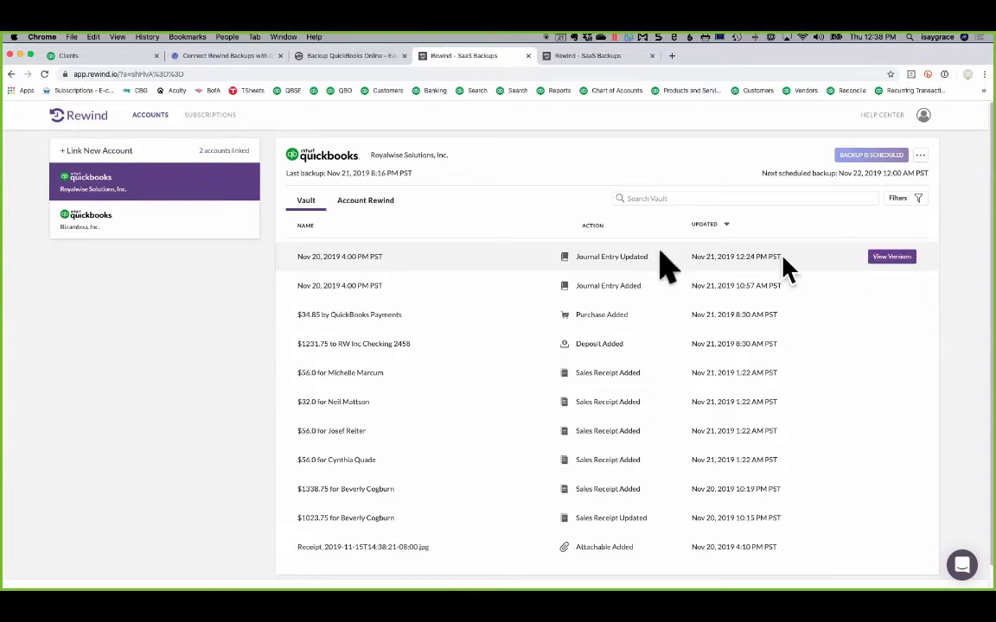
mouse_move(619, 273)
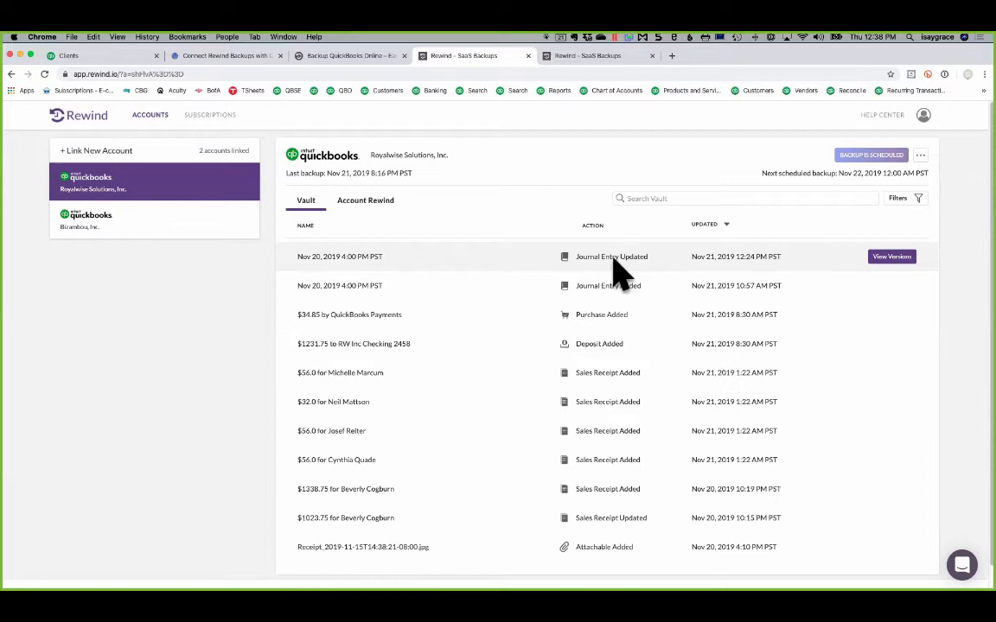
mouse_move(902, 273)
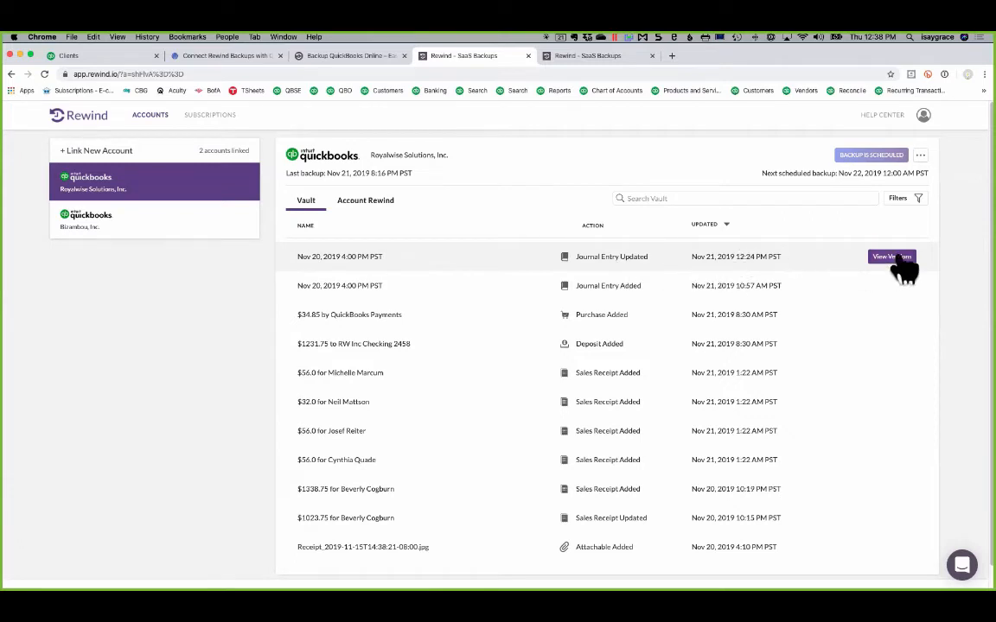
click(891, 256)
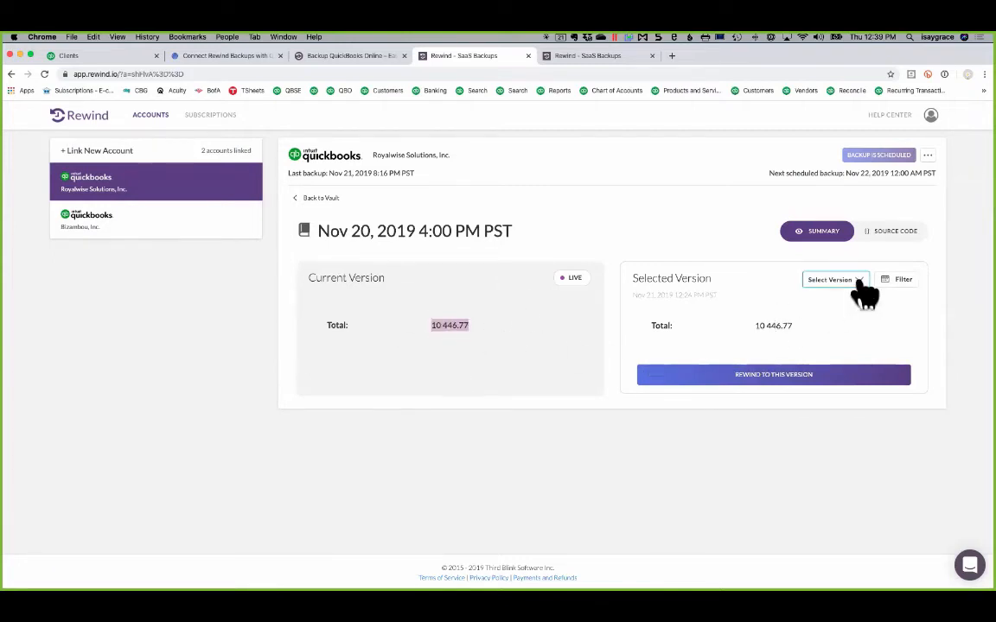
Step: Choose the earlier journal entry version and confirm Rewind to This Version
click(834, 280)
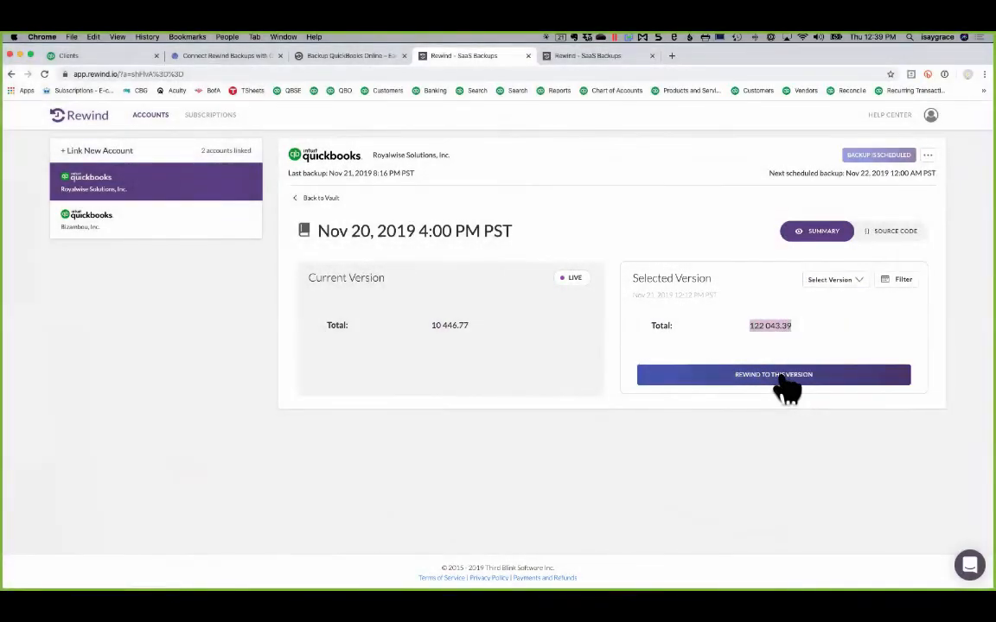
click(773, 373)
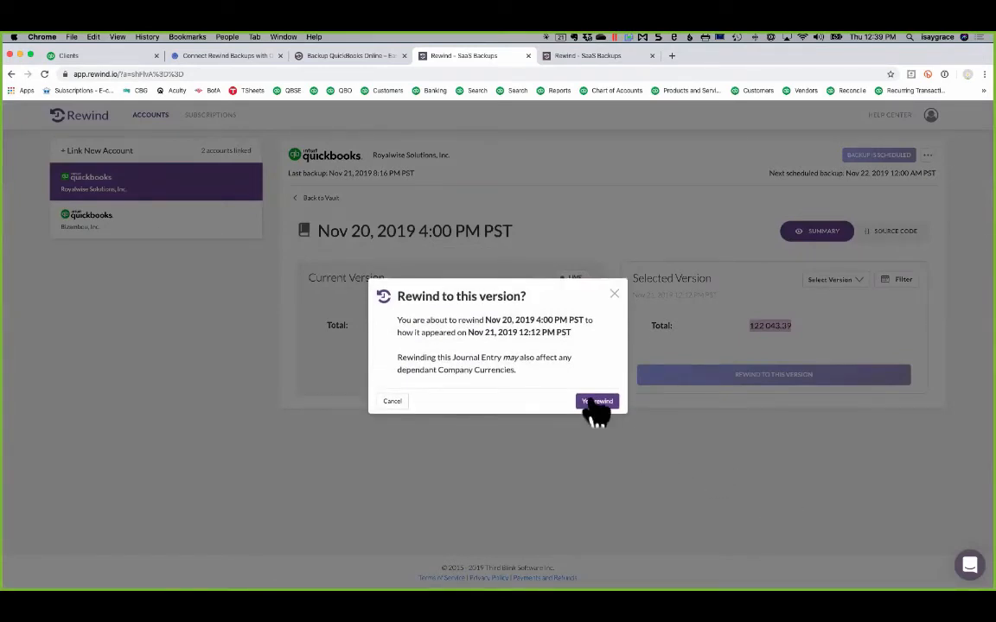
click(596, 401)
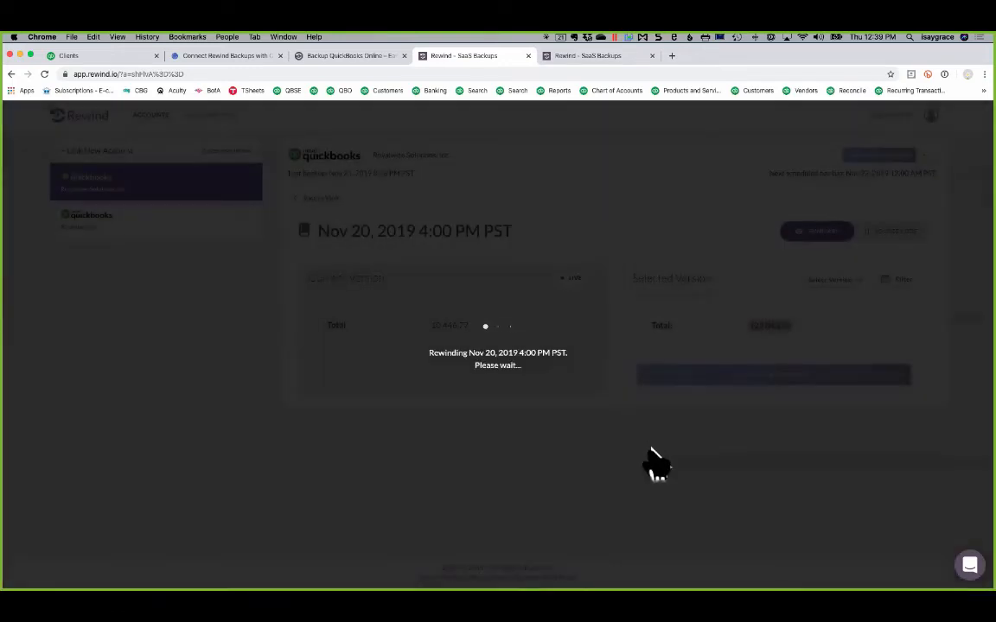